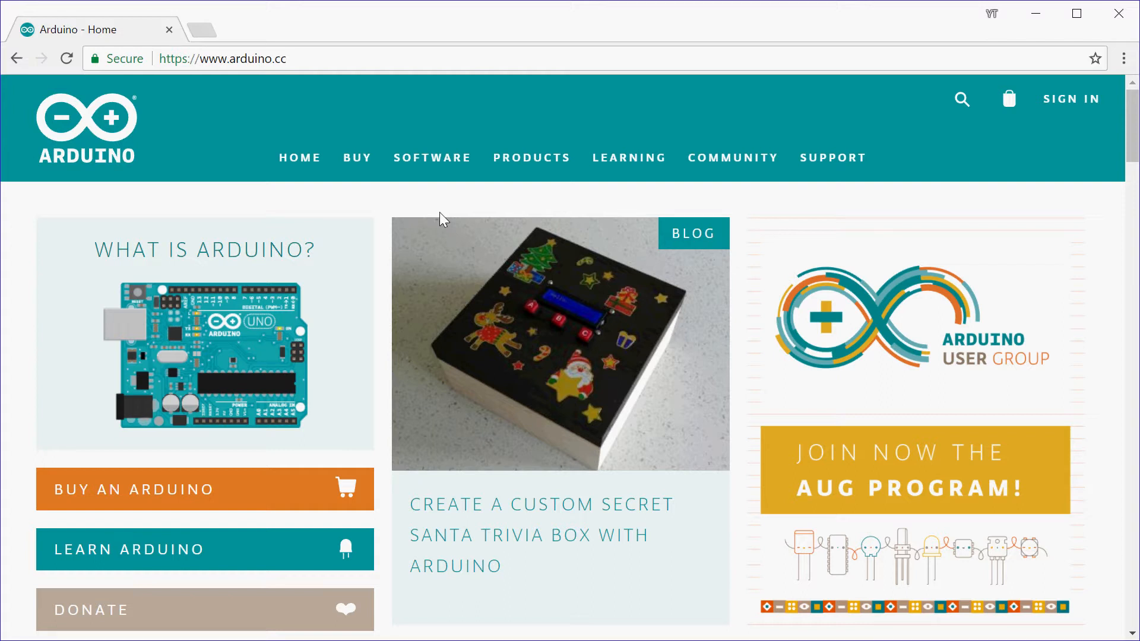
mouse_move(250, 82)
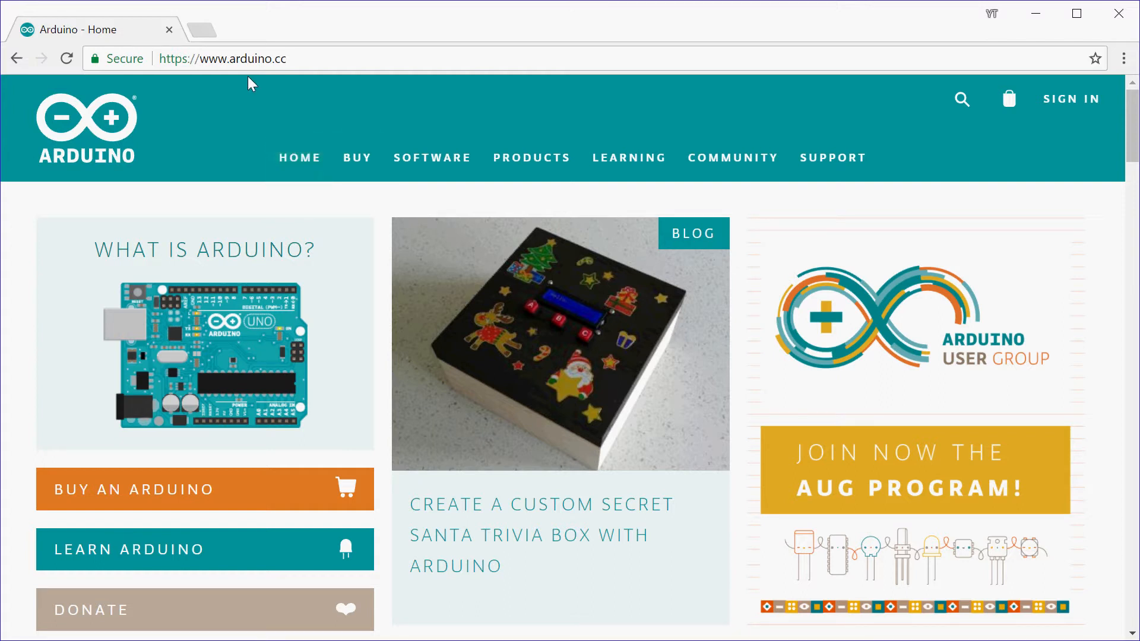
Step: Open the arduino.cc Software page and scroll to the Arduino IDE 1.8.5 downloads
click(431, 156)
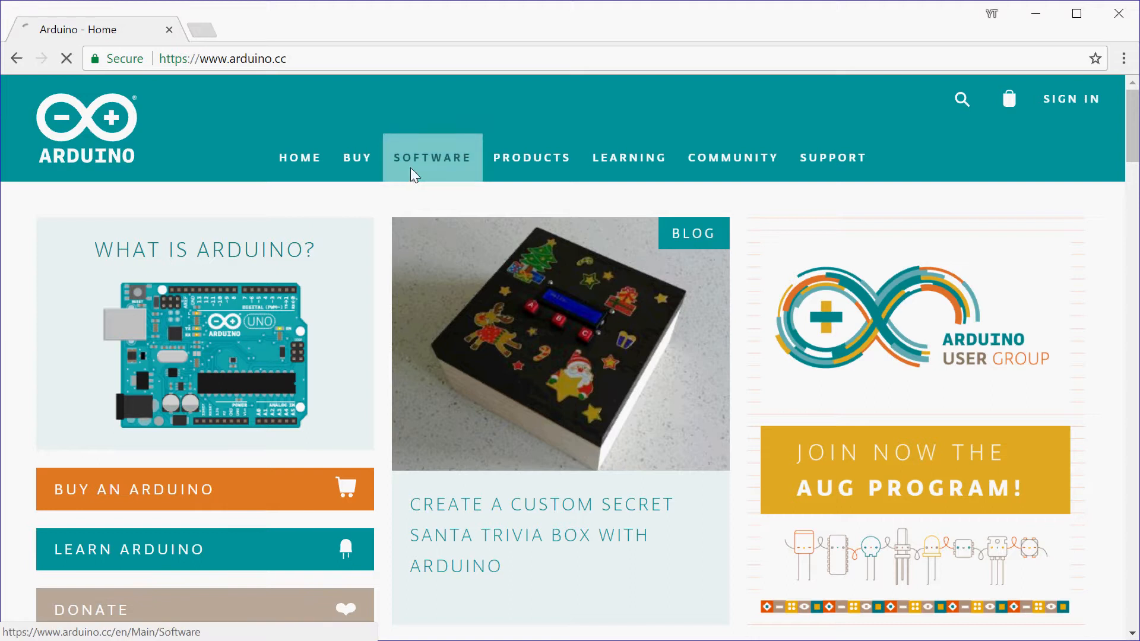
click(431, 157)
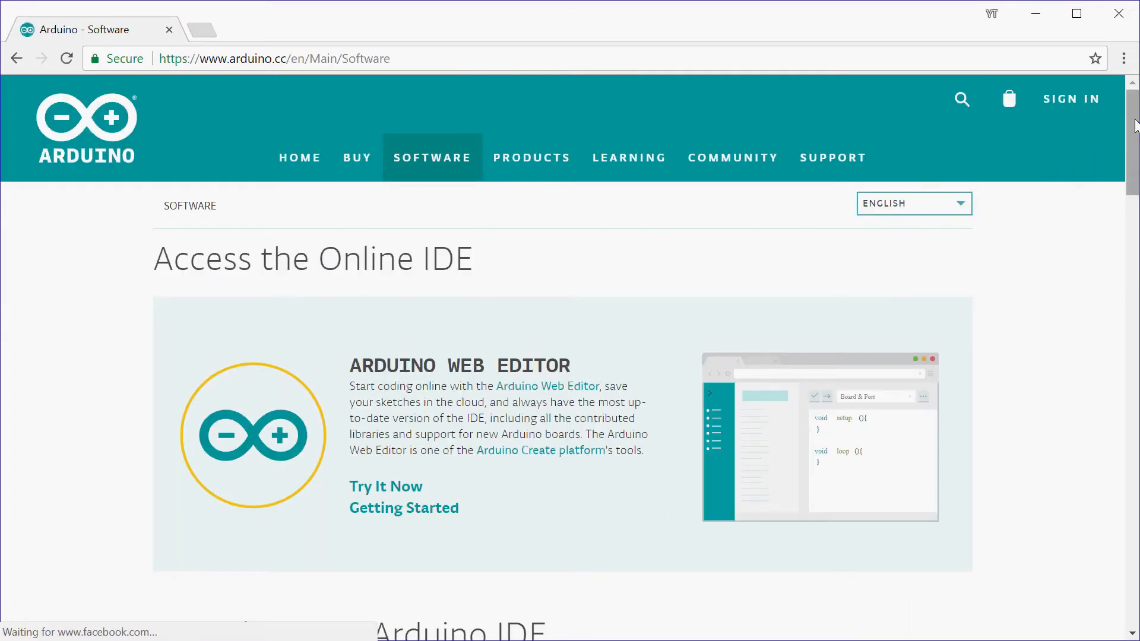
scroll(down, 3)
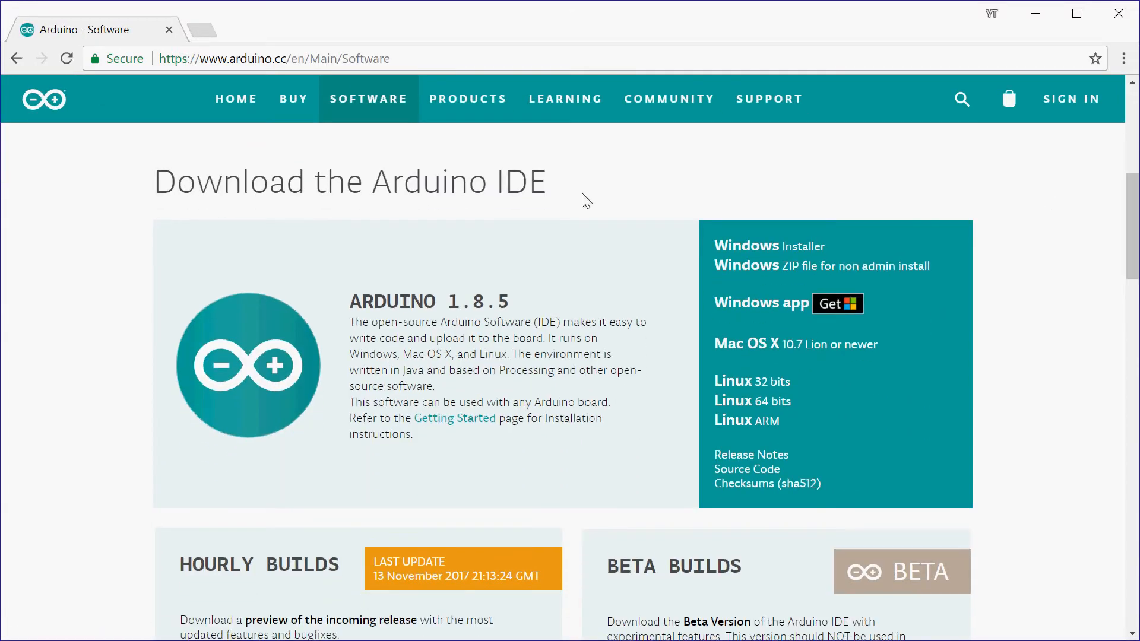
mouse_move(388, 191)
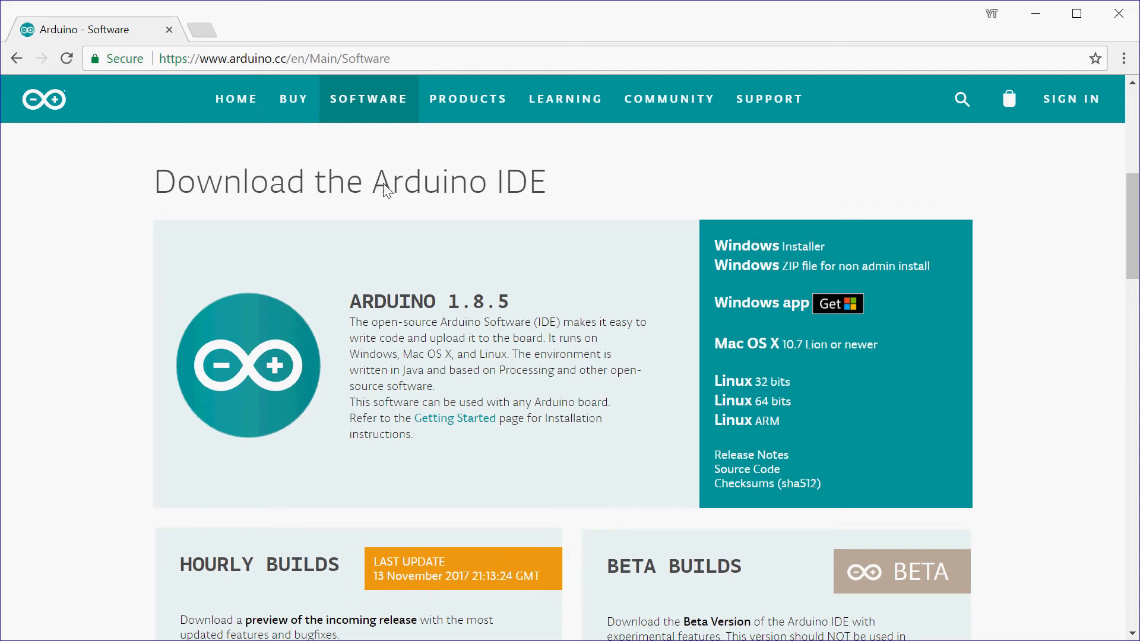
mouse_move(800, 213)
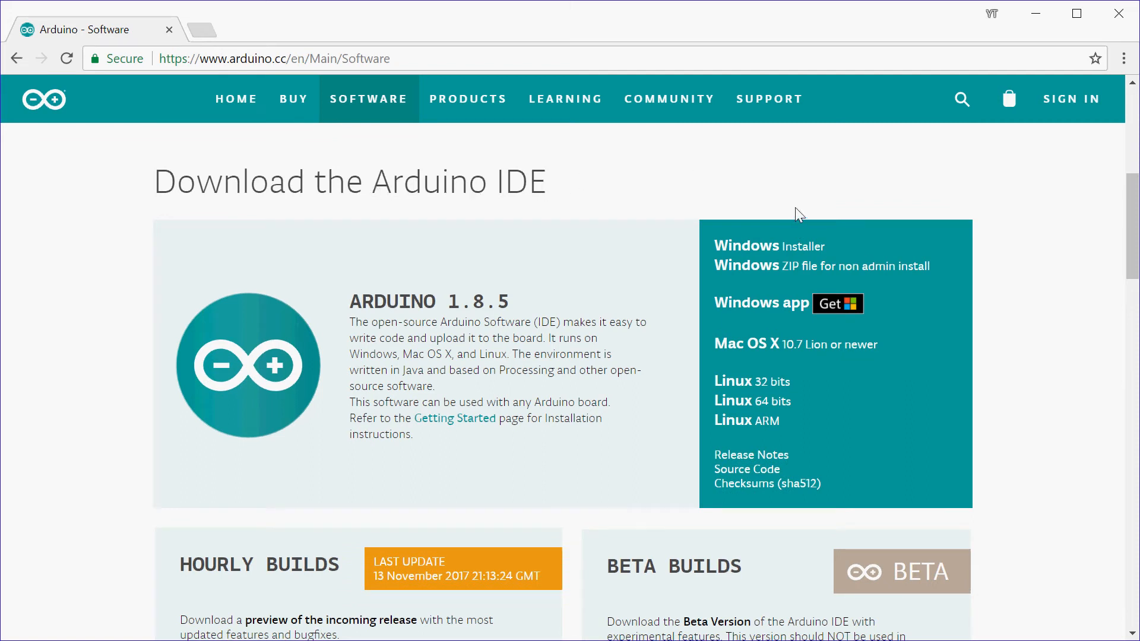
mouse_move(734, 381)
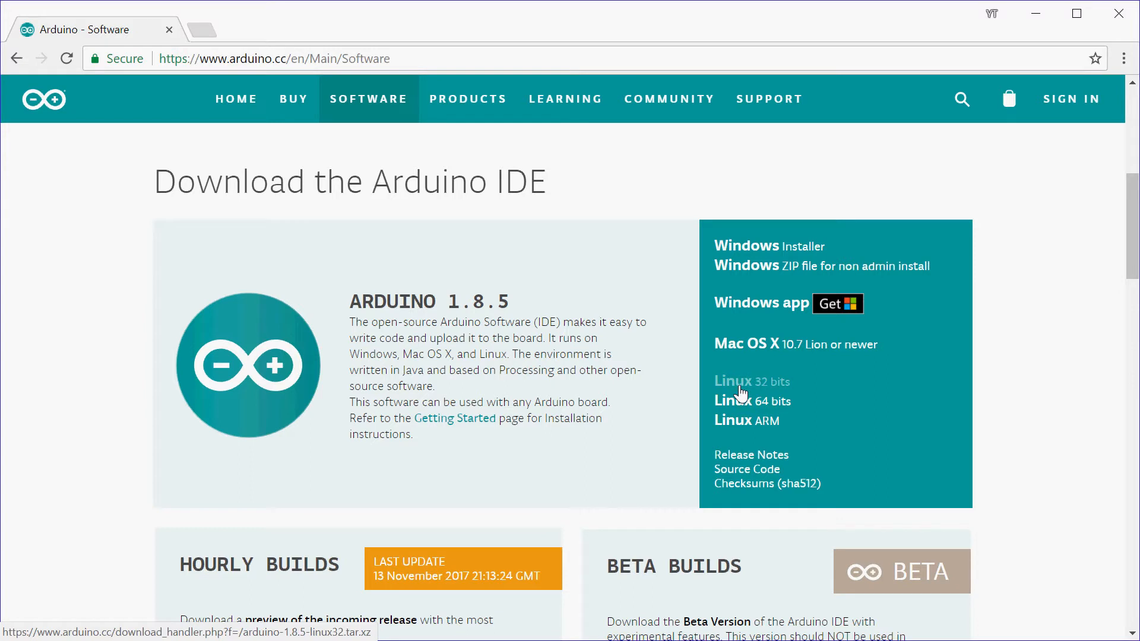
mouse_move(972, 392)
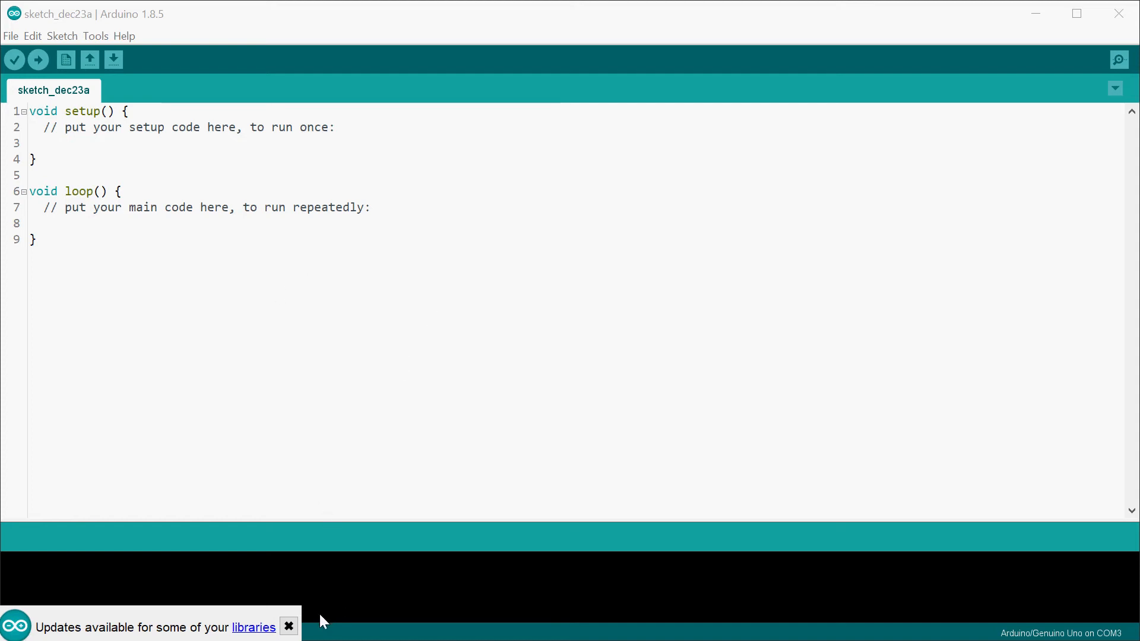
Step: Close the 'Updates available for some of your libraries' notification at the bottom
click(288, 627)
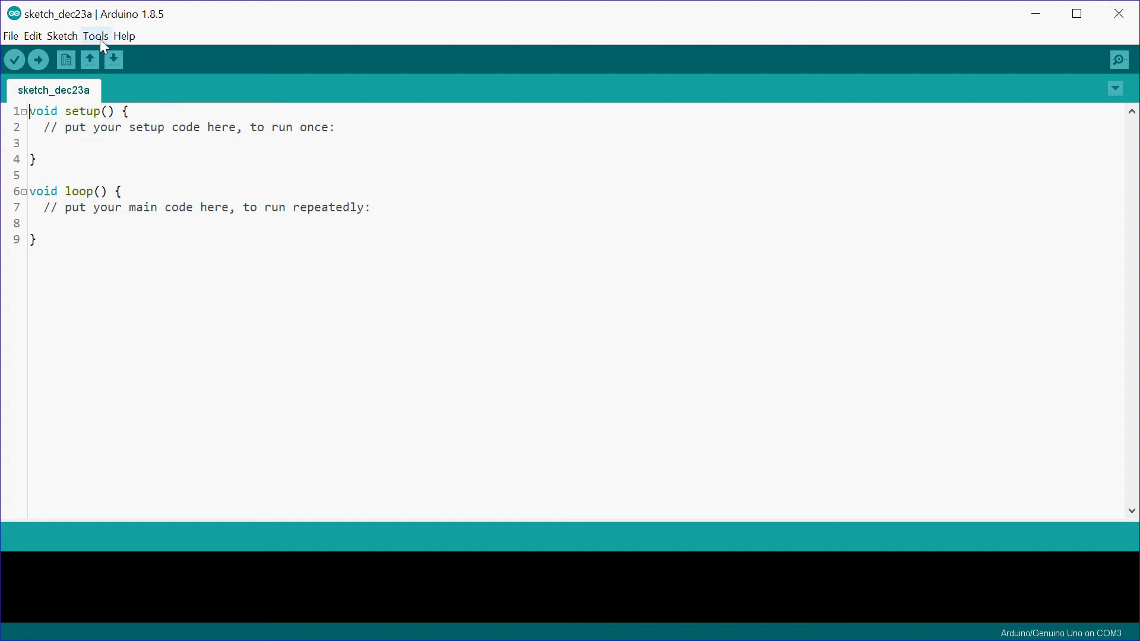
Step: Select COM3 (Arduino/Genuino Uno) as the serial port under Tools > Port
click(95, 35)
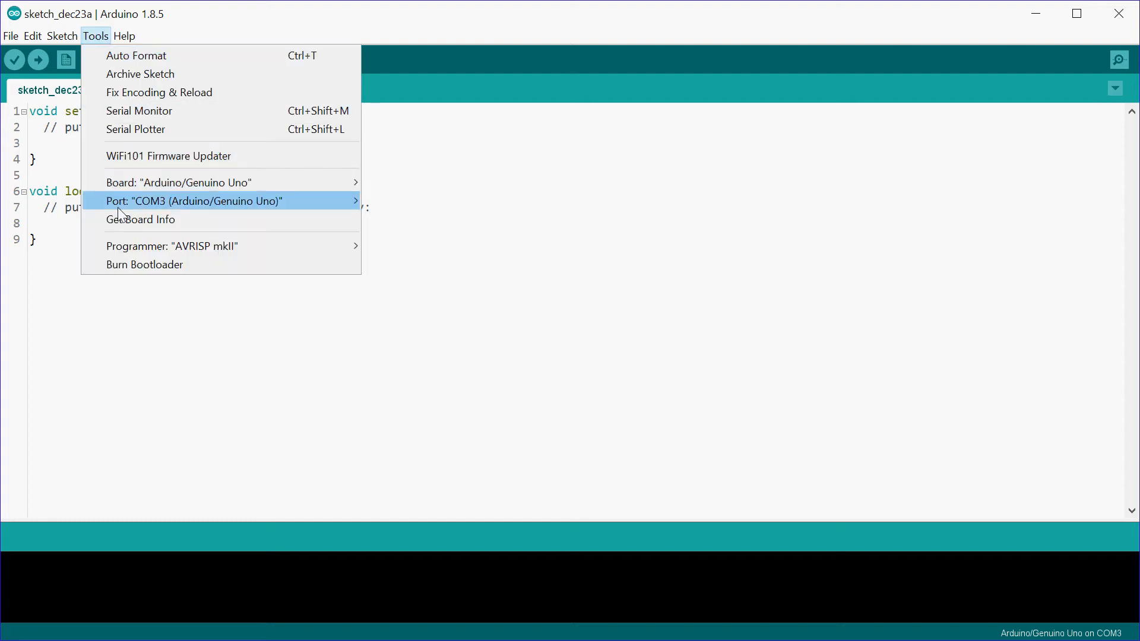
mouse_move(269, 205)
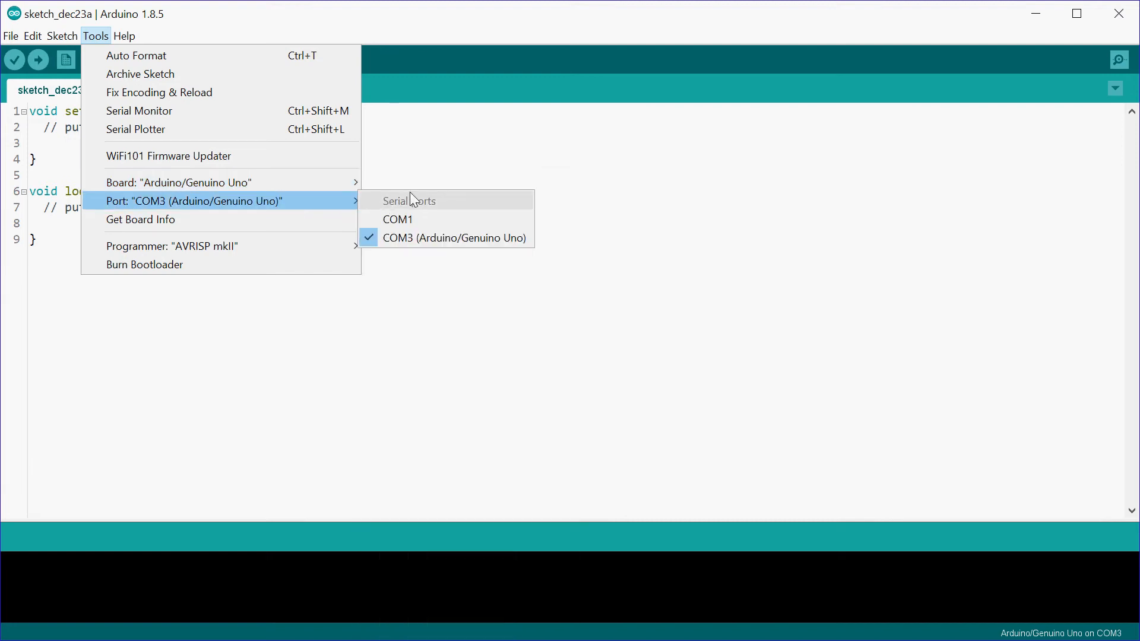
mouse_move(435, 211)
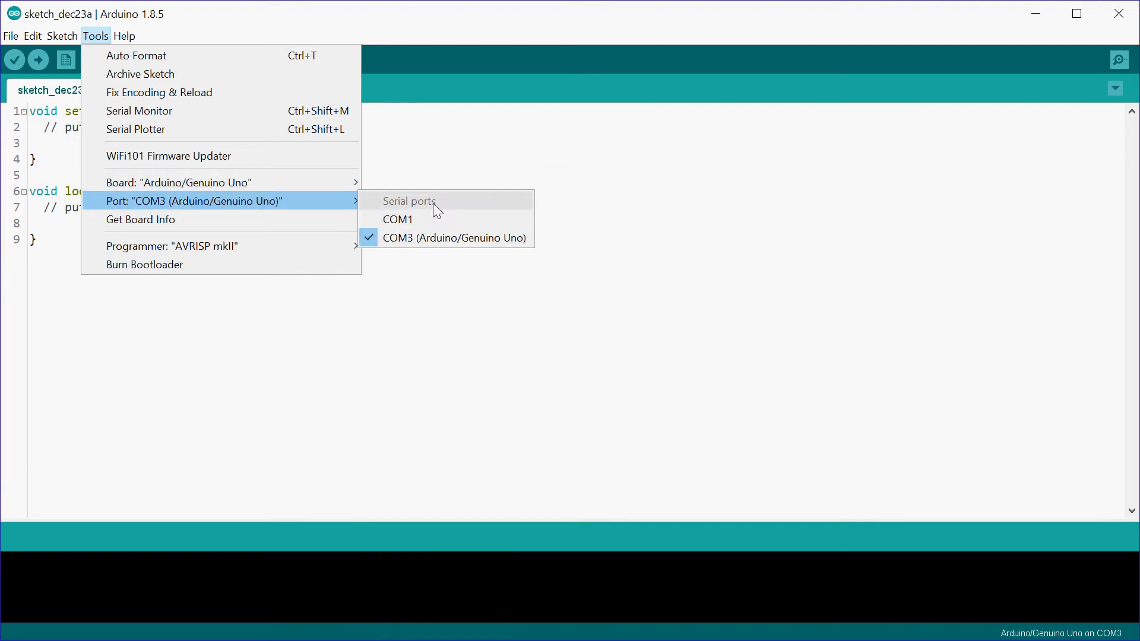
mouse_move(423, 246)
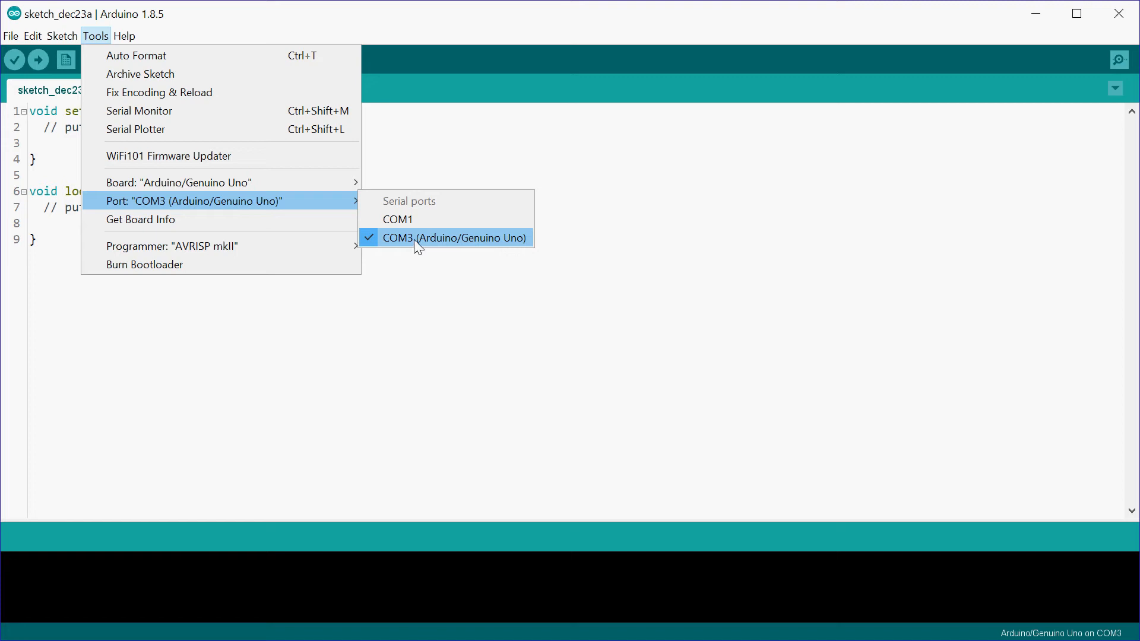
mouse_move(447, 250)
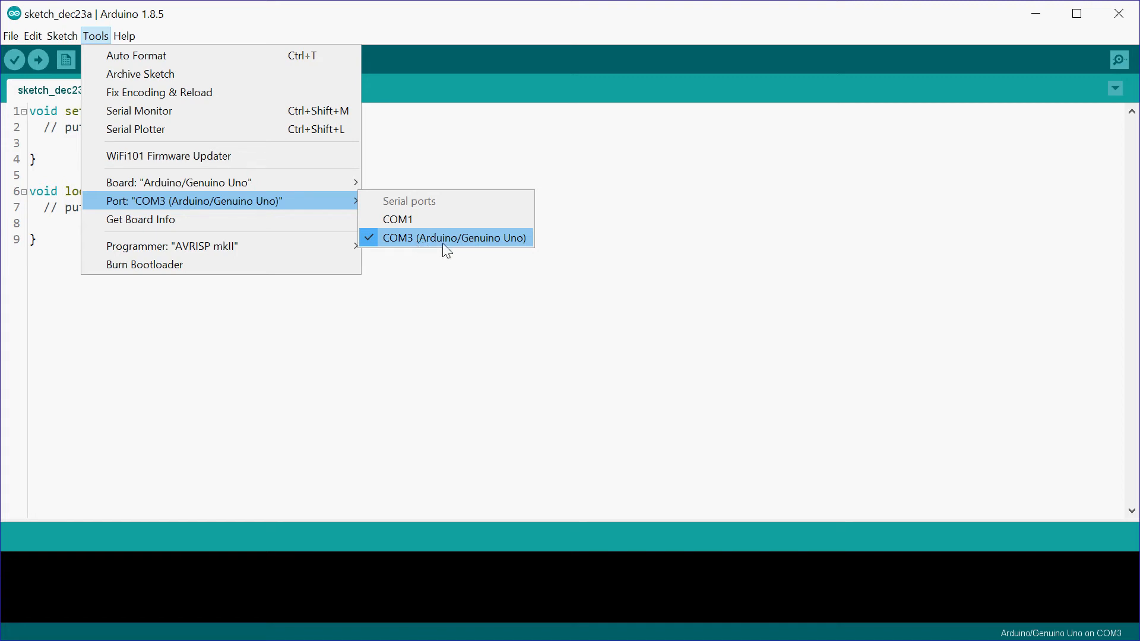
click(454, 238)
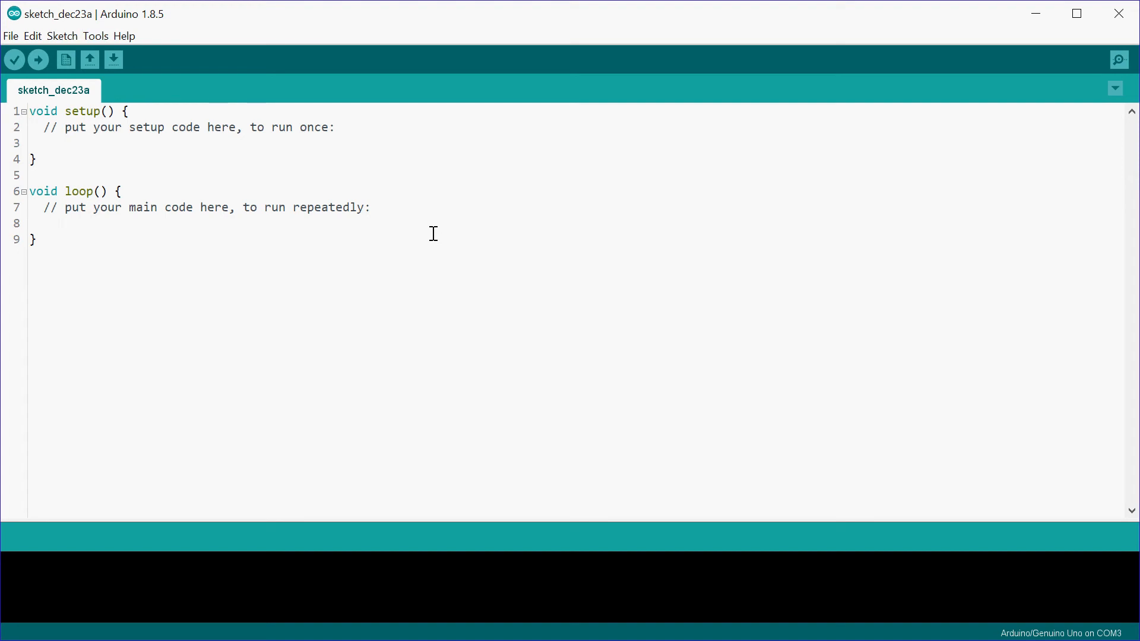
mouse_move(819, 439)
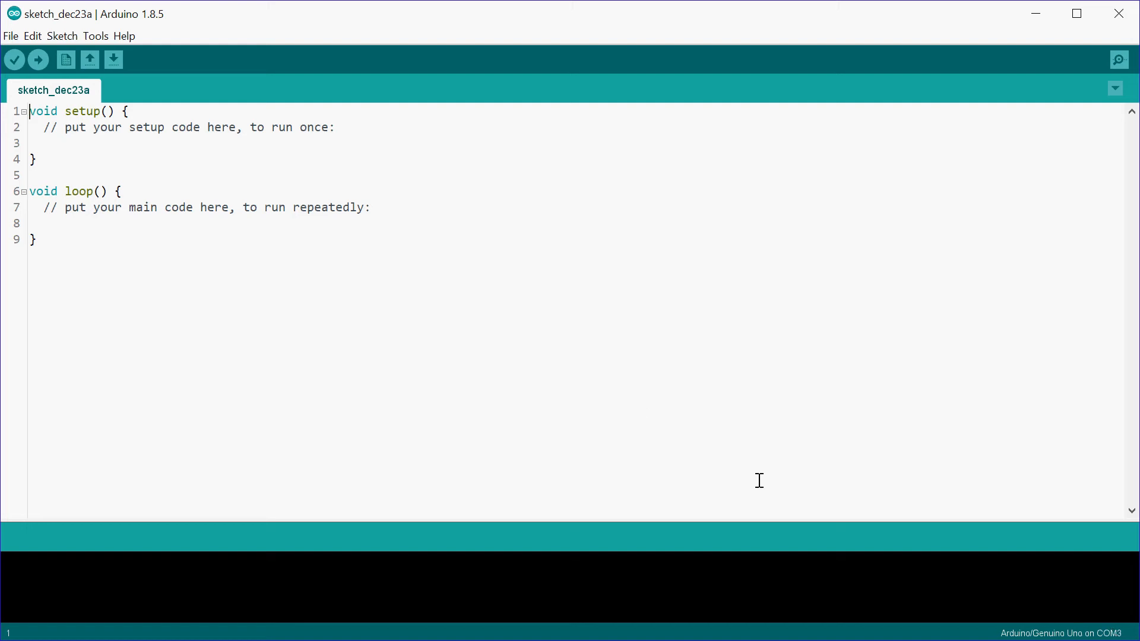
mouse_move(235, 271)
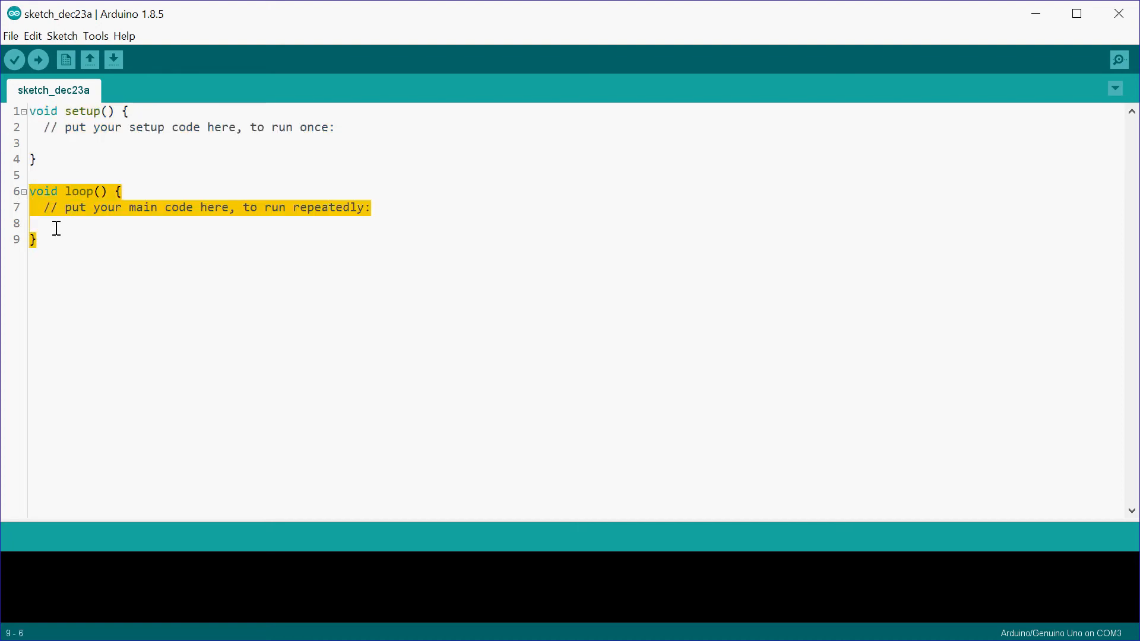
click(68, 240)
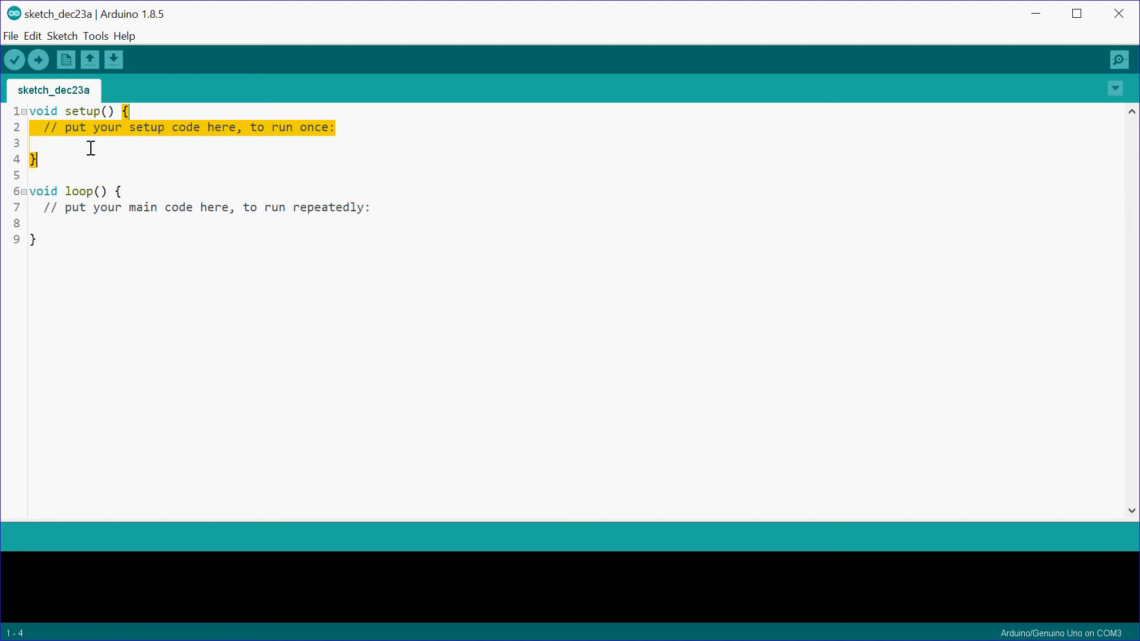
click(123, 111)
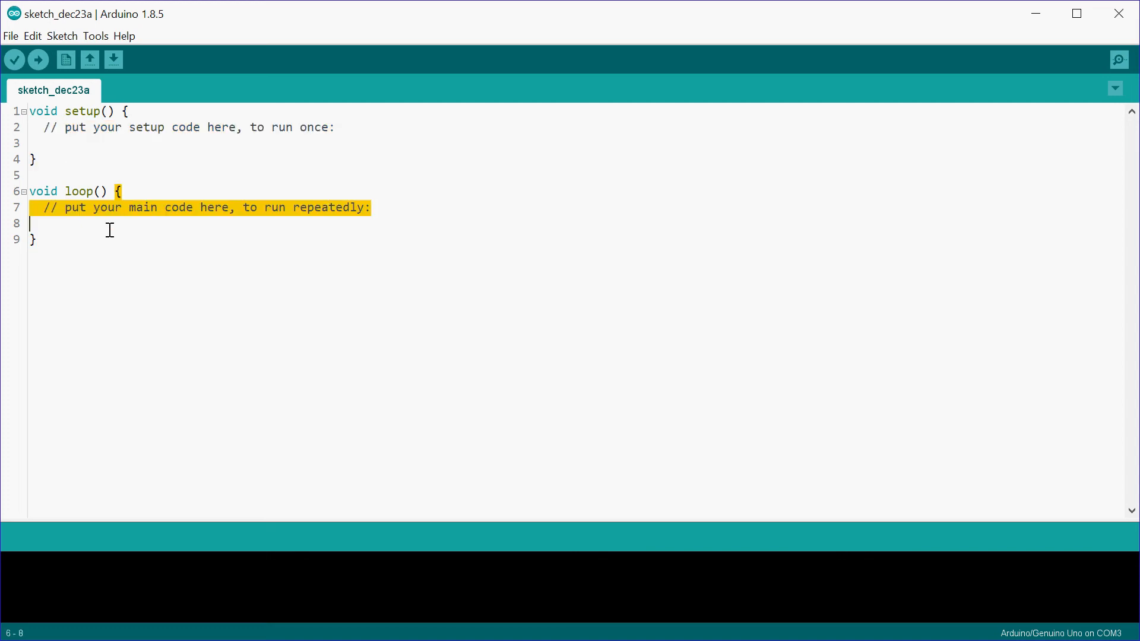
click(128, 207)
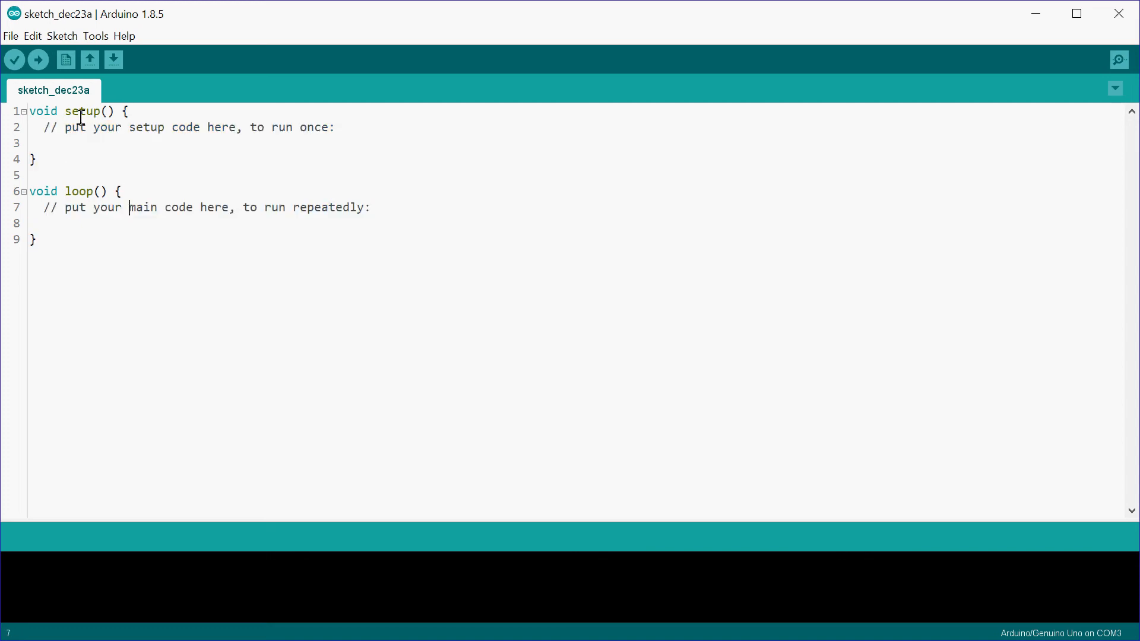
click(216, 143)
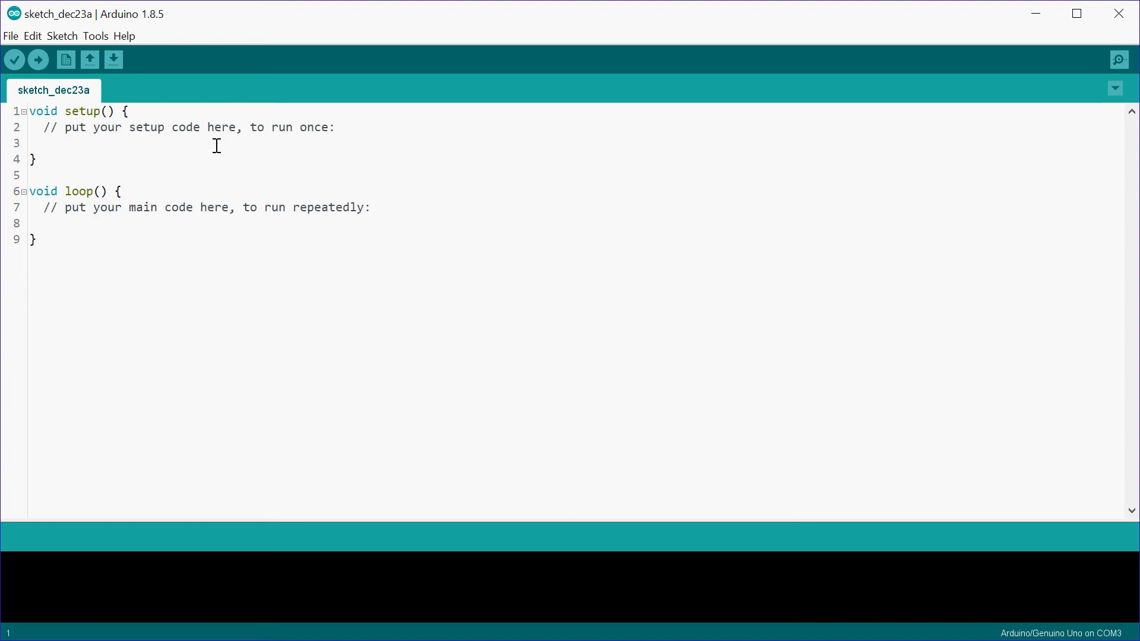
mouse_move(177, 142)
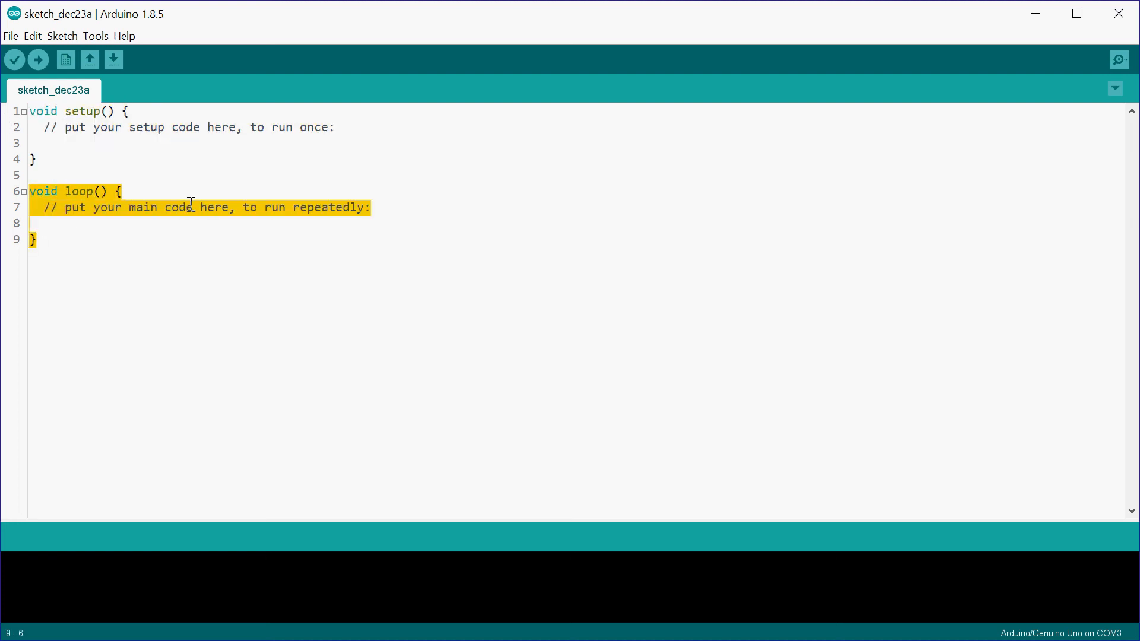
mouse_move(260, 168)
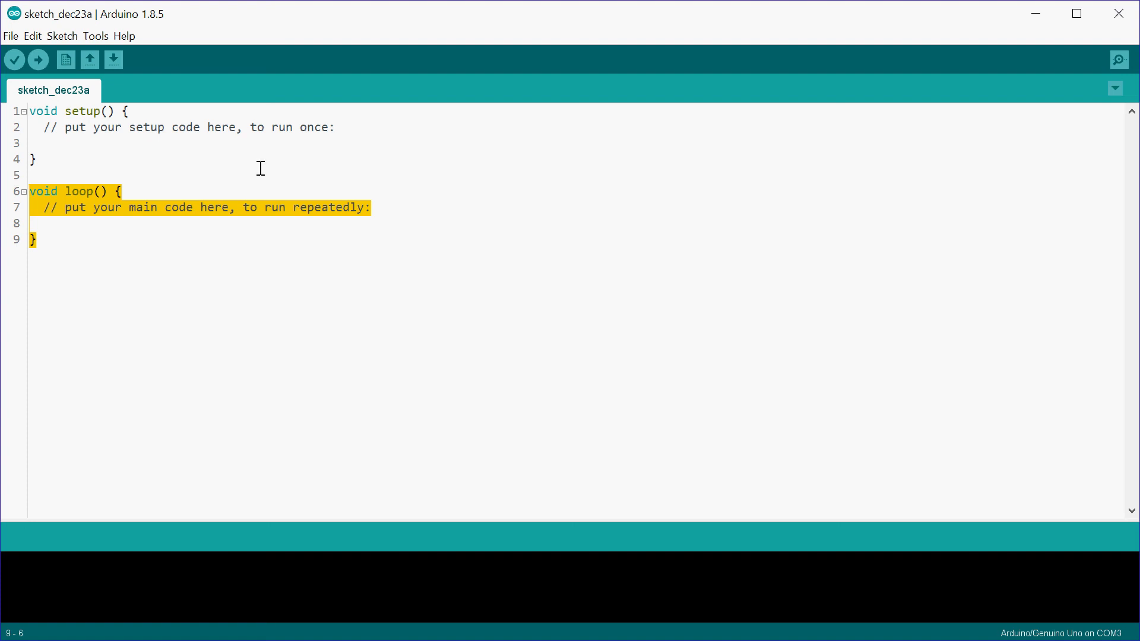
Step: Type '// inside here' in setup() and 'loop function' in loop()
text(//)
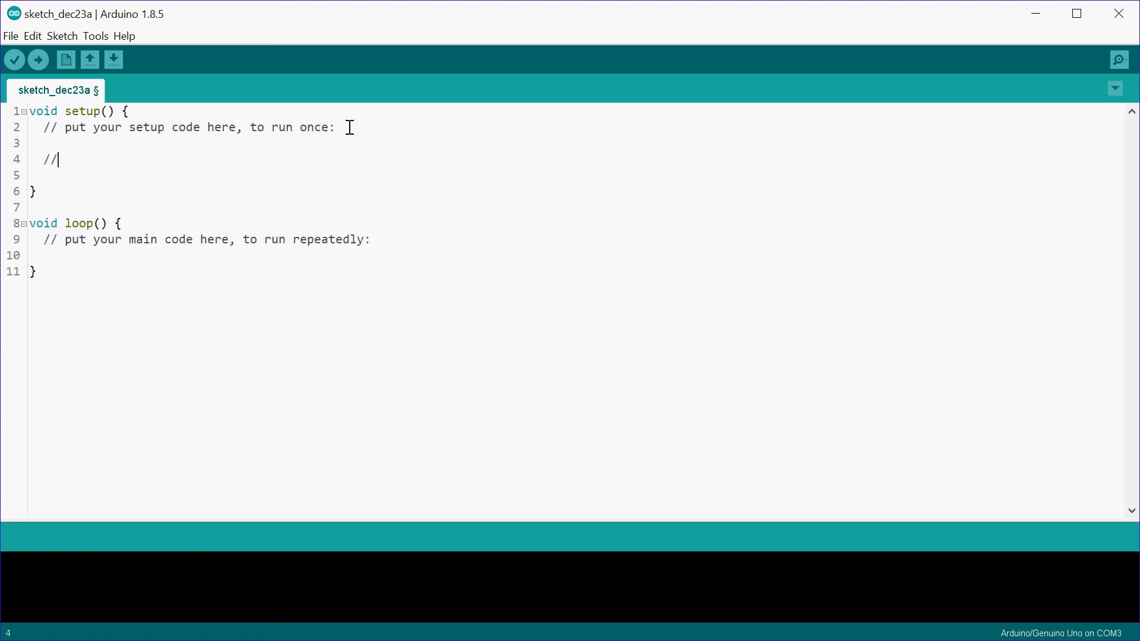
text(inside here)
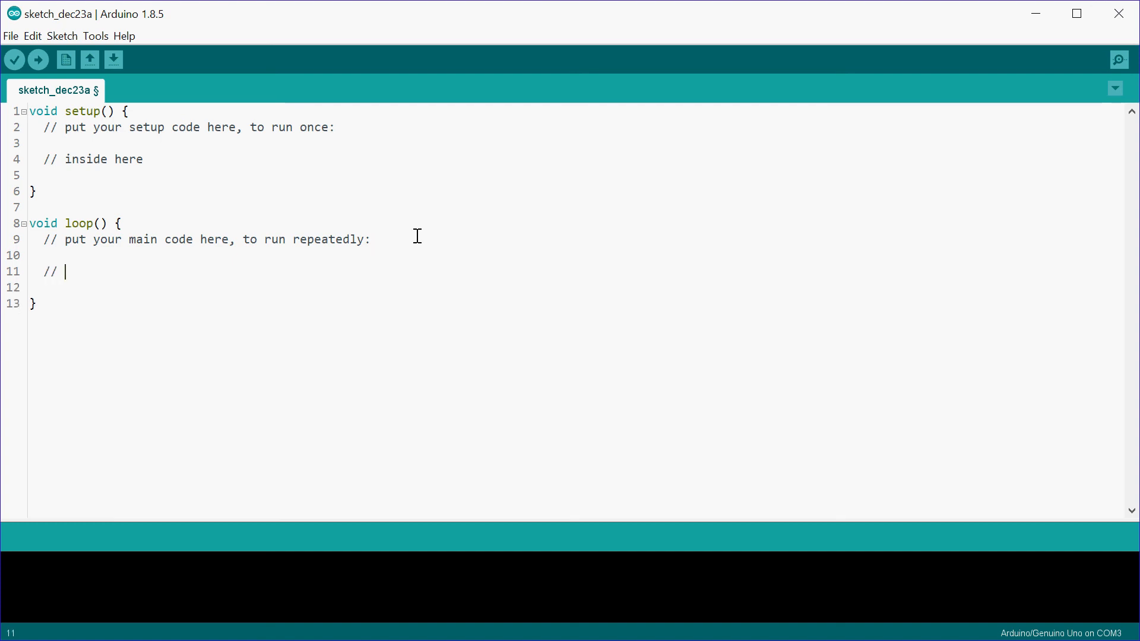
text(loop function)
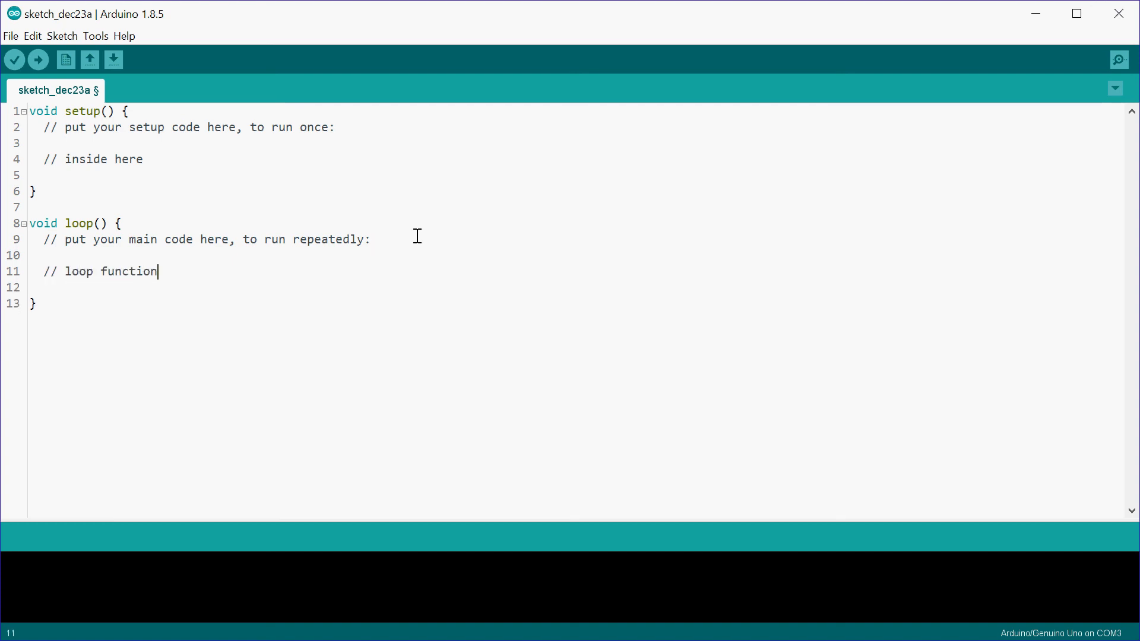
mouse_move(291, 256)
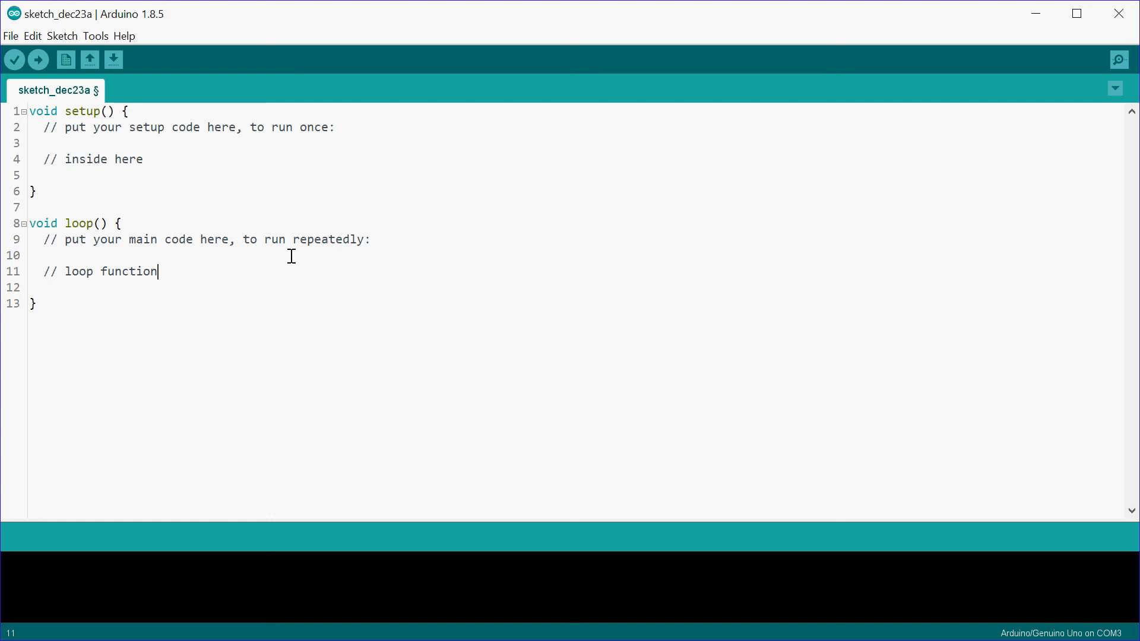
mouse_move(90, 127)
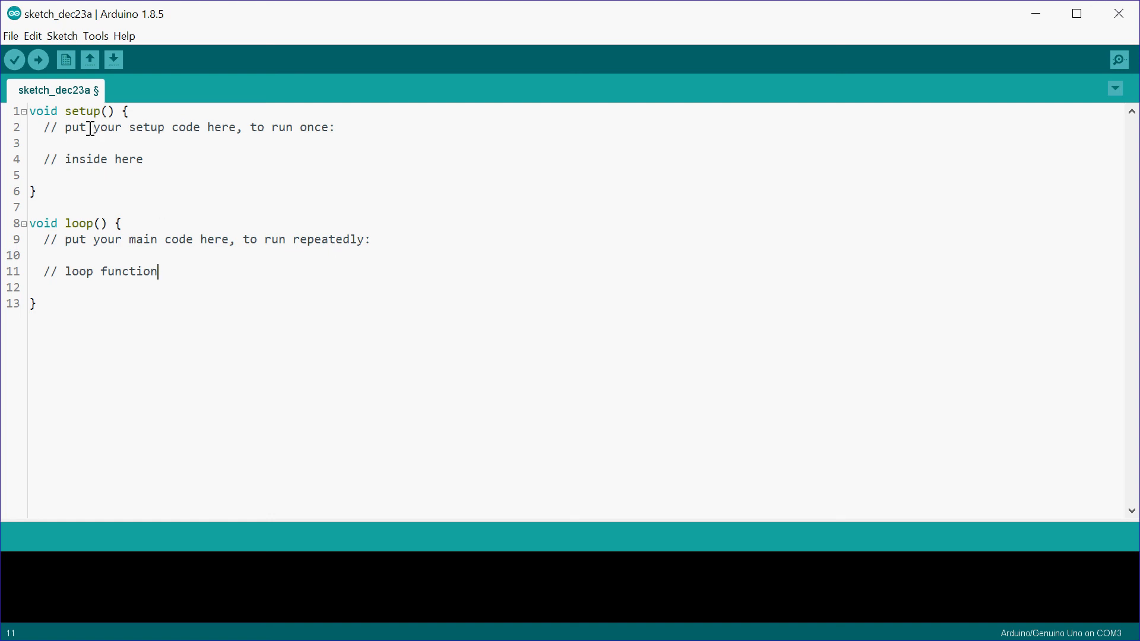